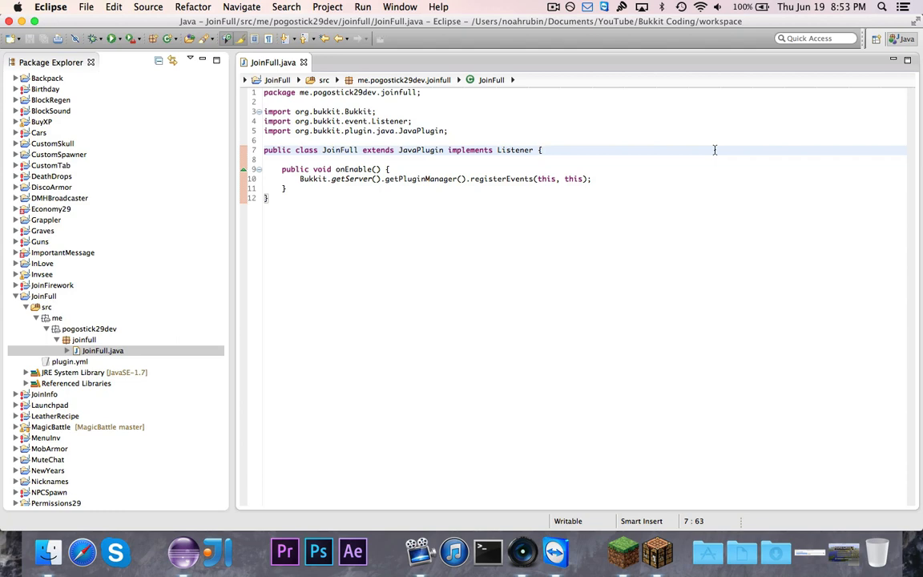
pyautogui.click(542, 151)
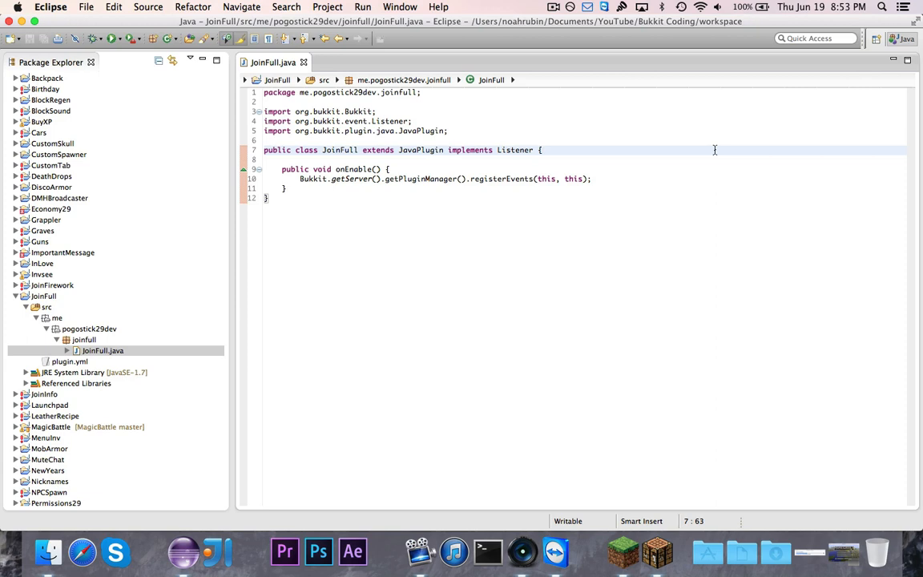
pyautogui.click(538, 189)
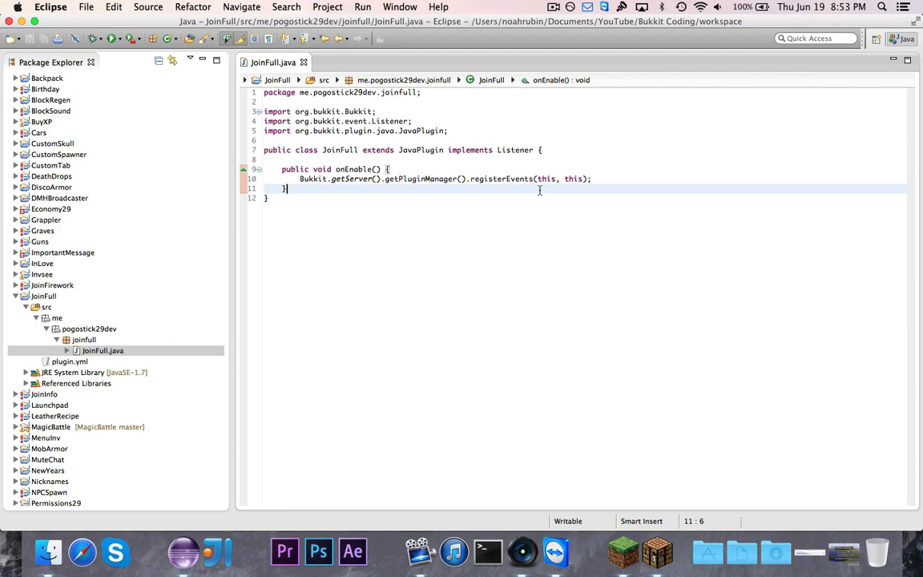
pyautogui.press('Return')
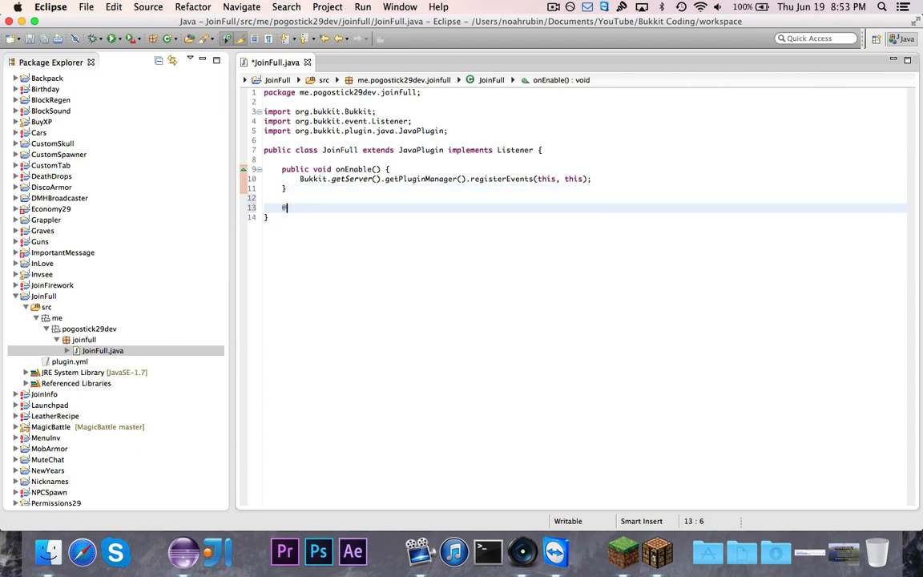
pyautogui.write('@EventHandler')
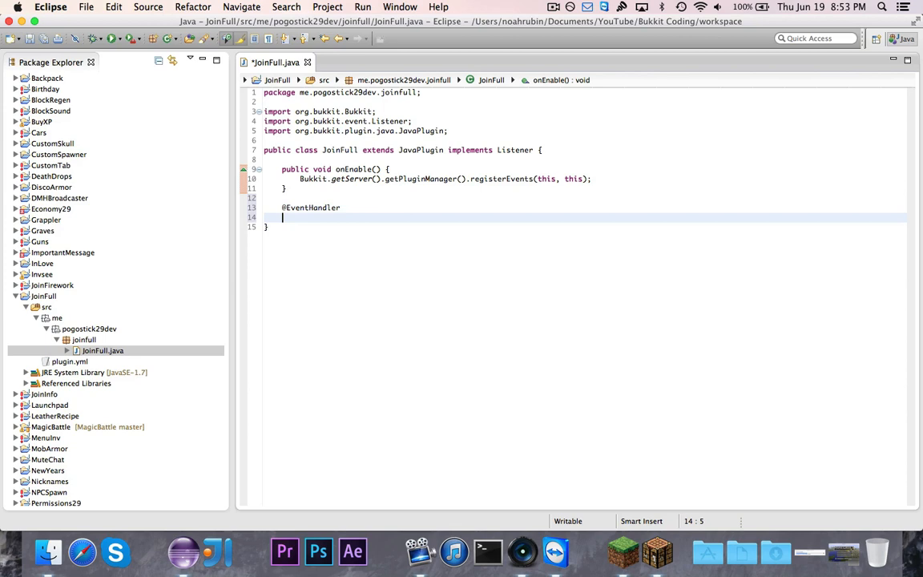
pyautogui.write('public void onPlayerLogin(')
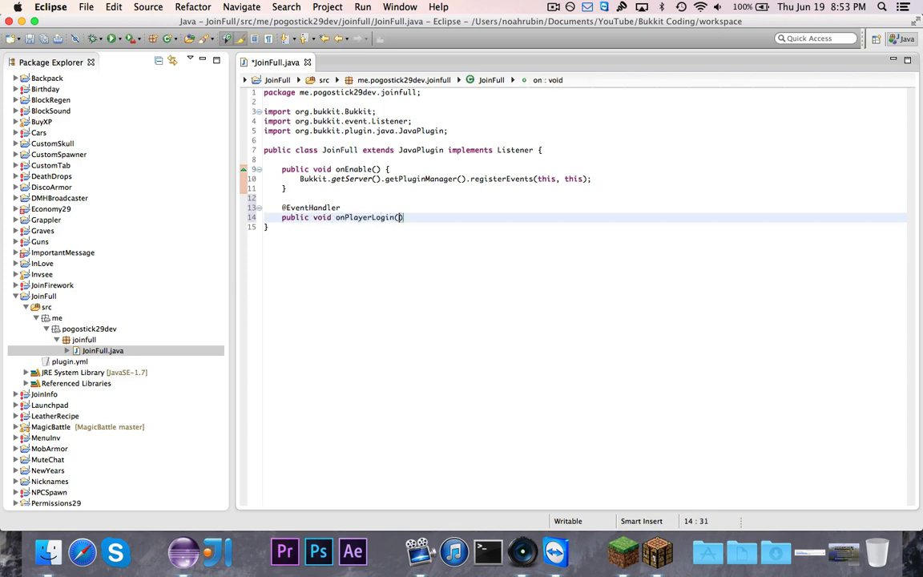
pyautogui.write('PlayerLoginEvent')
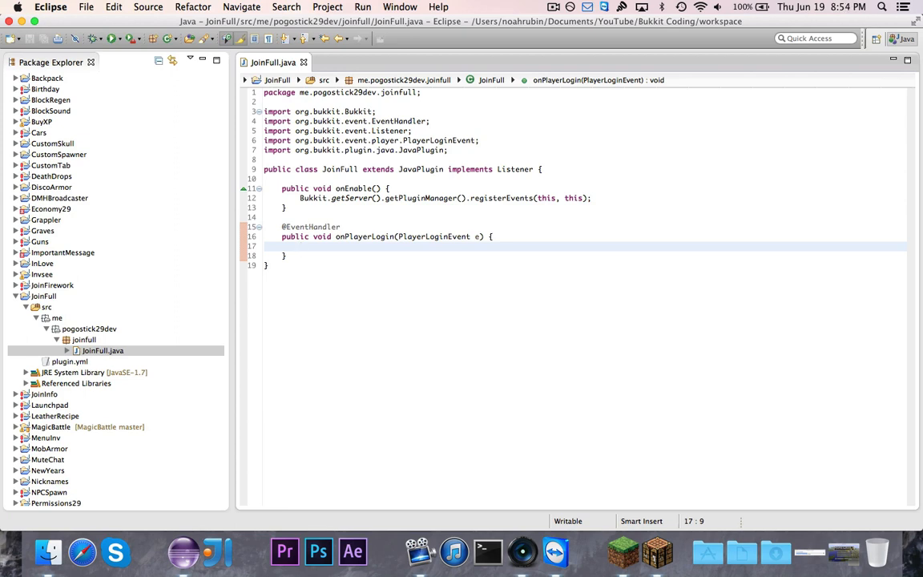
pyautogui.write('e.')
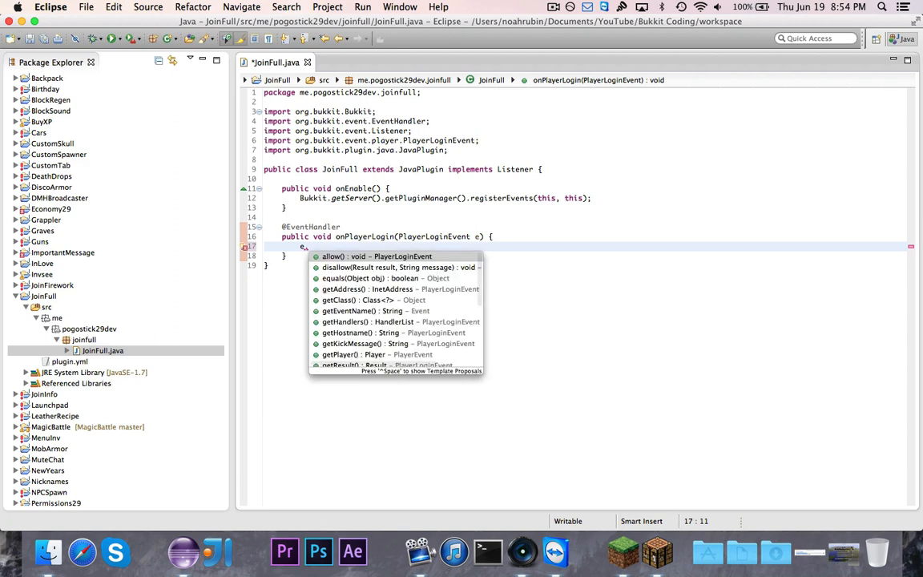
pyautogui.moveTo(542, 242)
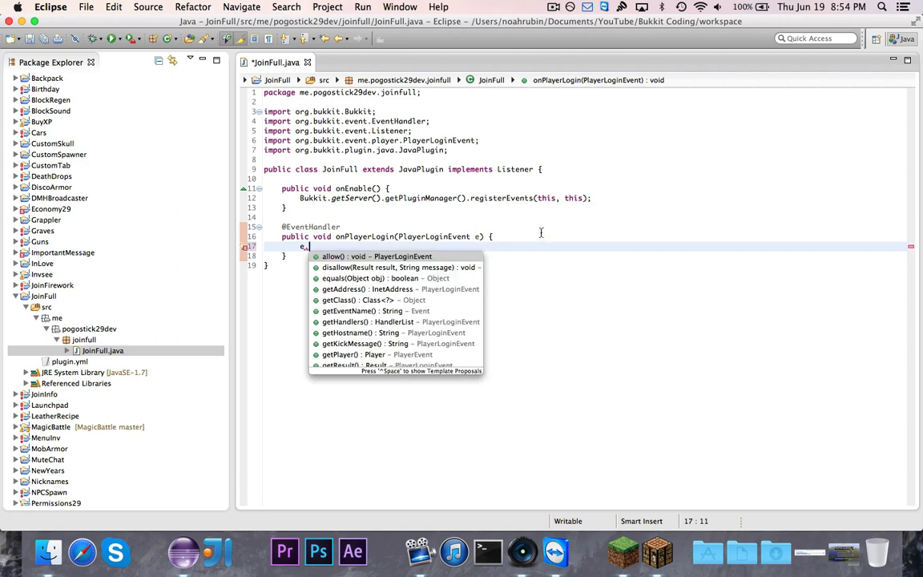
pyautogui.moveTo(404, 299)
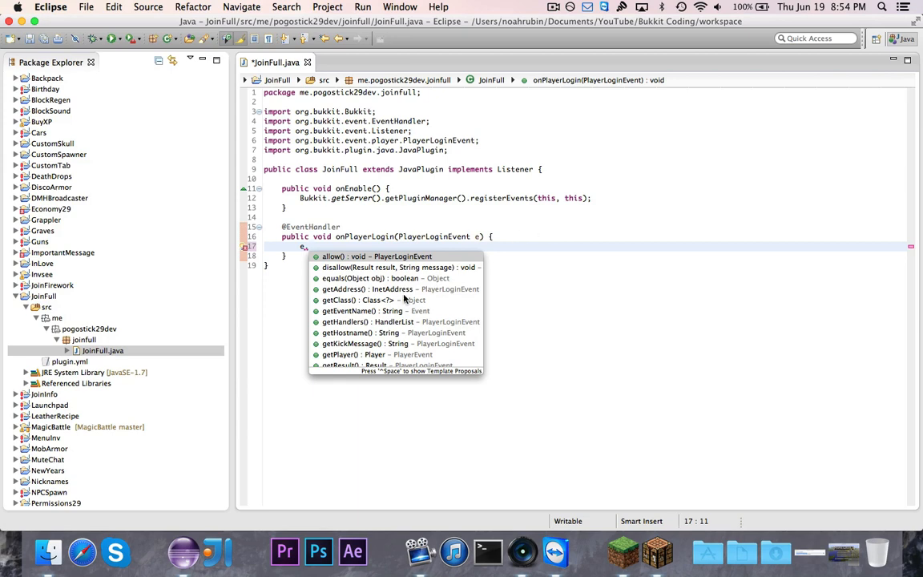
pyautogui.scroll(-3)
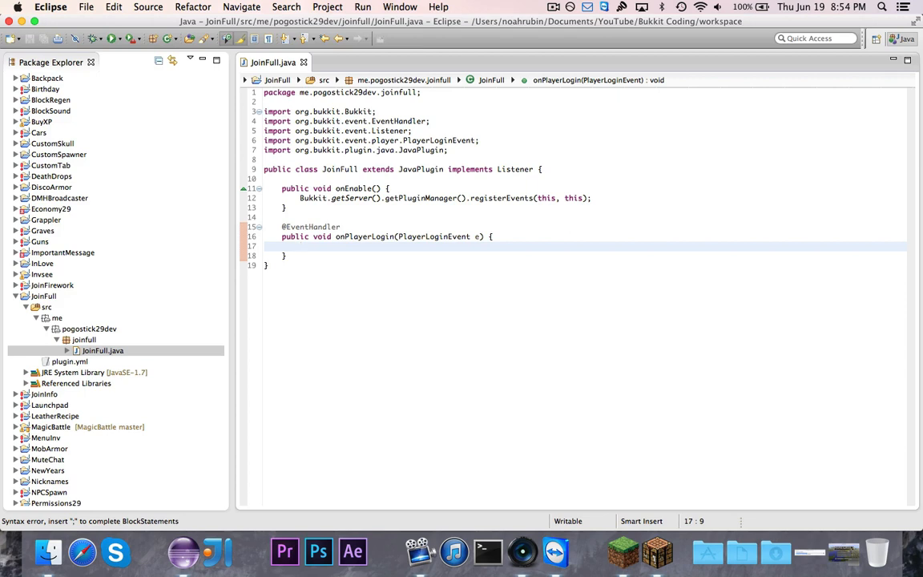
# - Write the condition if (e.getResult() == Result.KICK_FULL inside onPlayerLogin, importing Result
pyautogui.write('if (e.get')
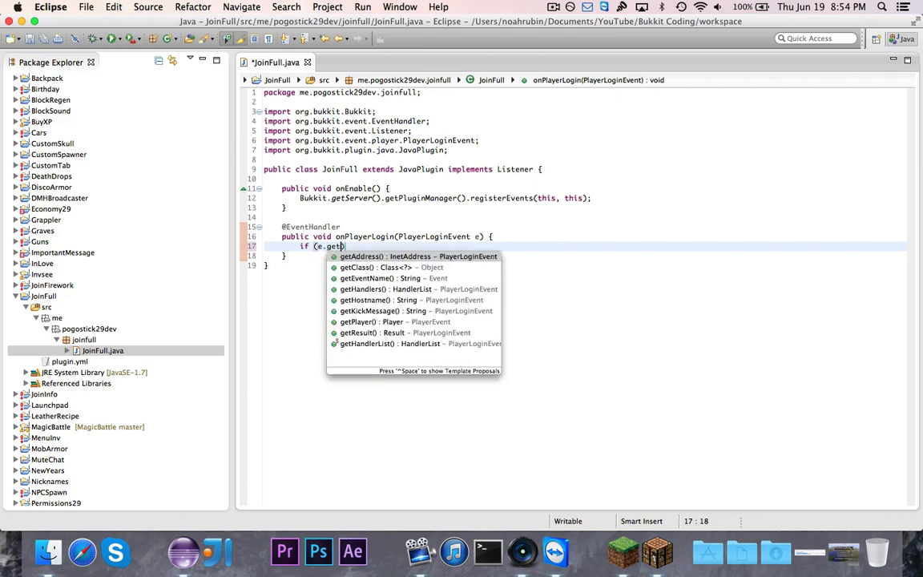
pyautogui.write('Result() Res')
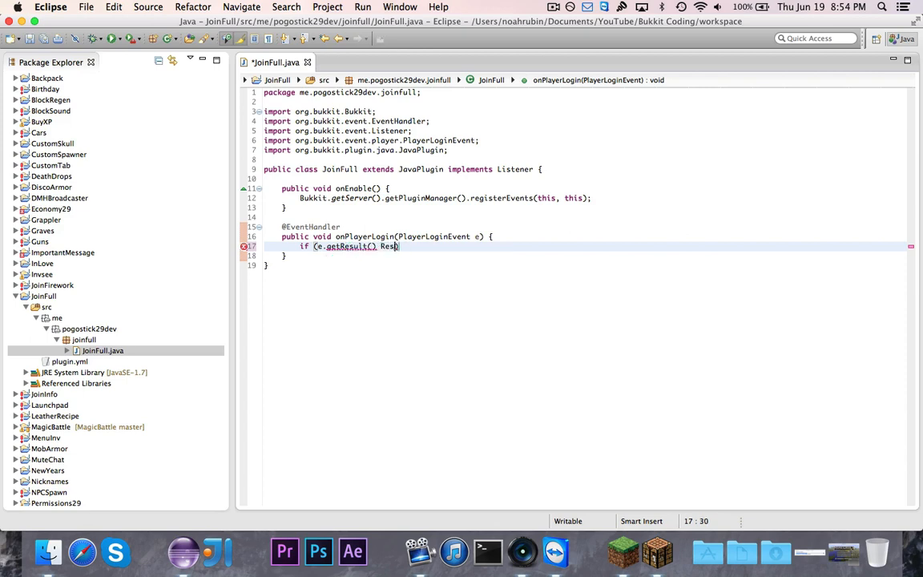
pyautogui.write('== Result')
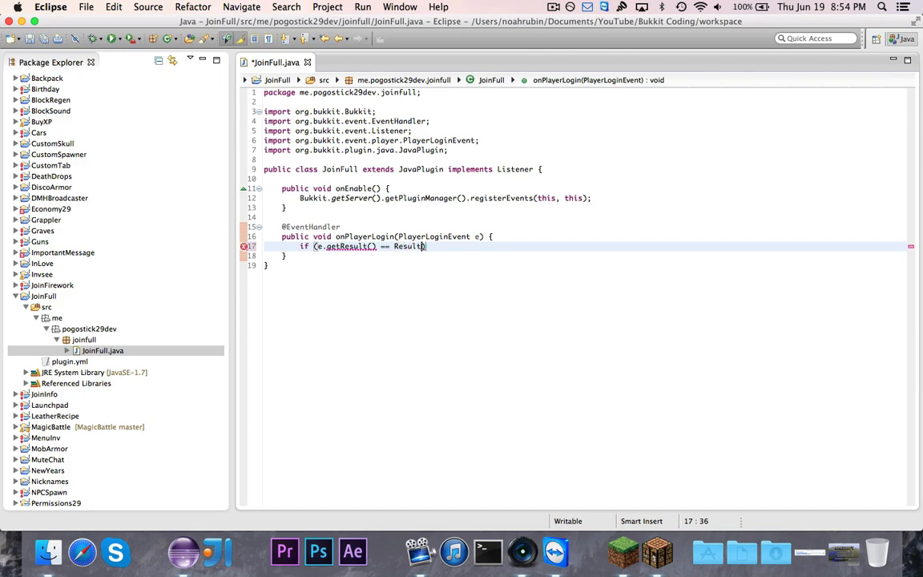
pyautogui.write('.')
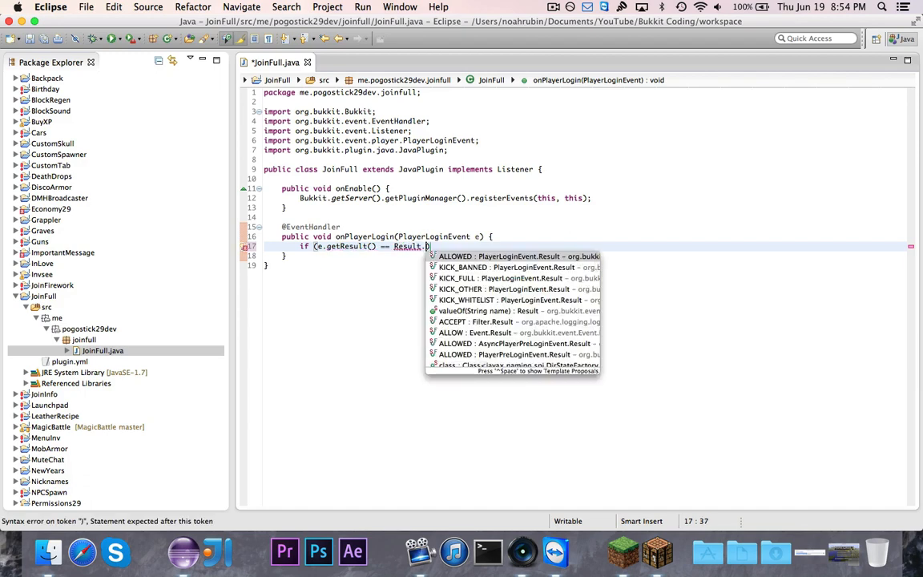
pyautogui.press('Escape')
pyautogui.write('KICK_FULL')
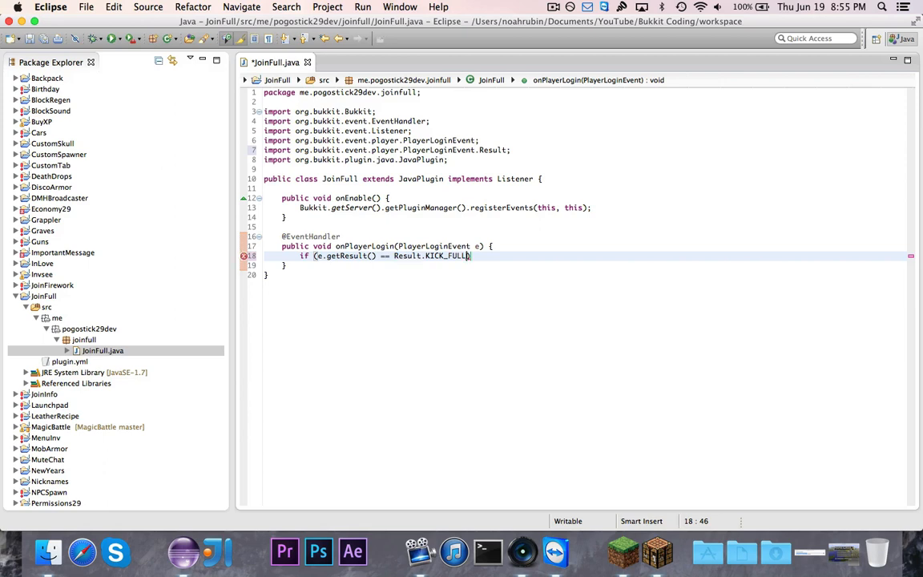
# - Extend the condition with && e.getPlayer().hasPermission("joinfull.use")
pyautogui.write('&& e.')
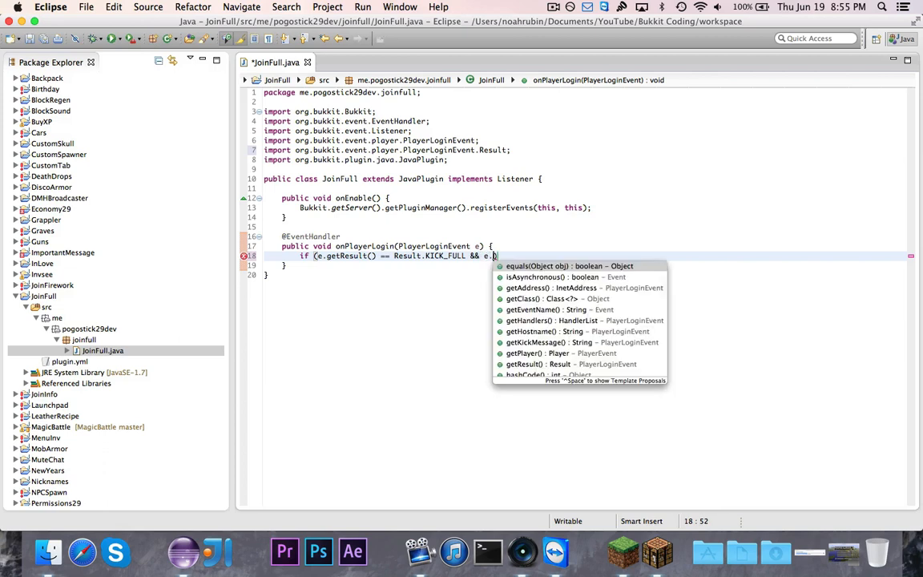
pyautogui.write('get')
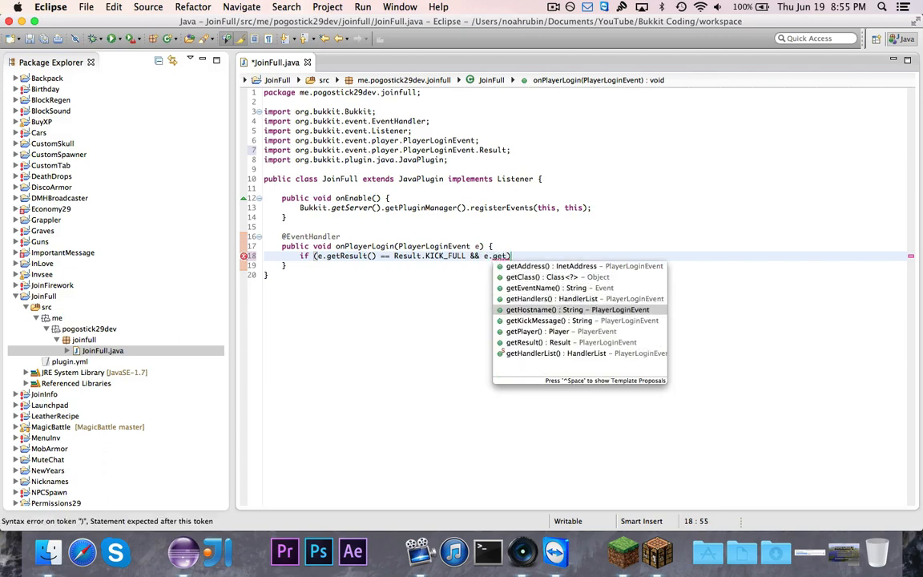
pyautogui.write('Player().hasPermission(""))')
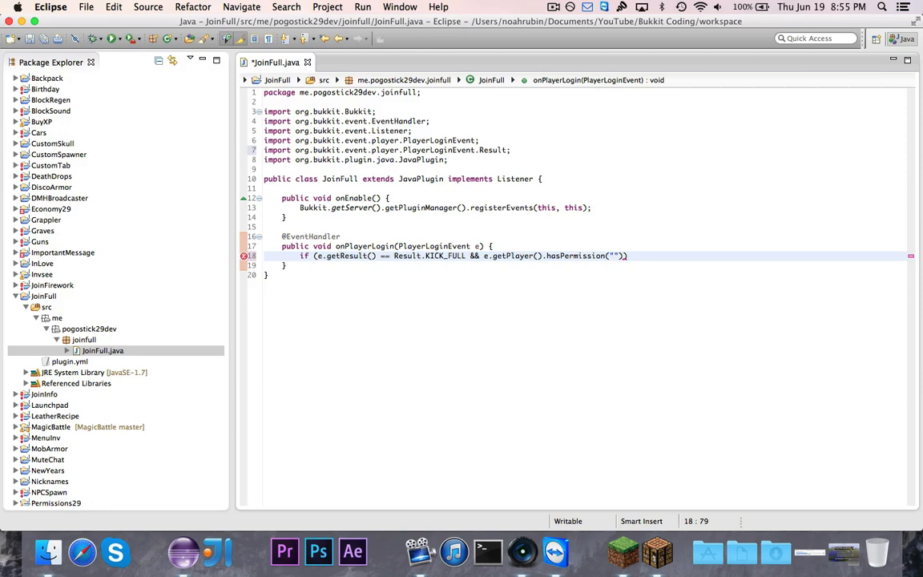
pyautogui.click(615, 256)
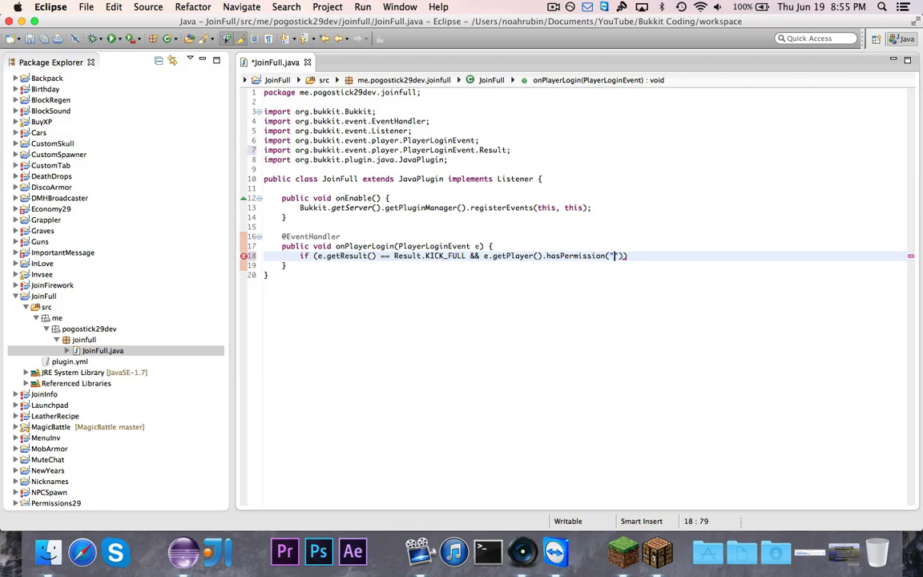
pyautogui.write('join.fu')
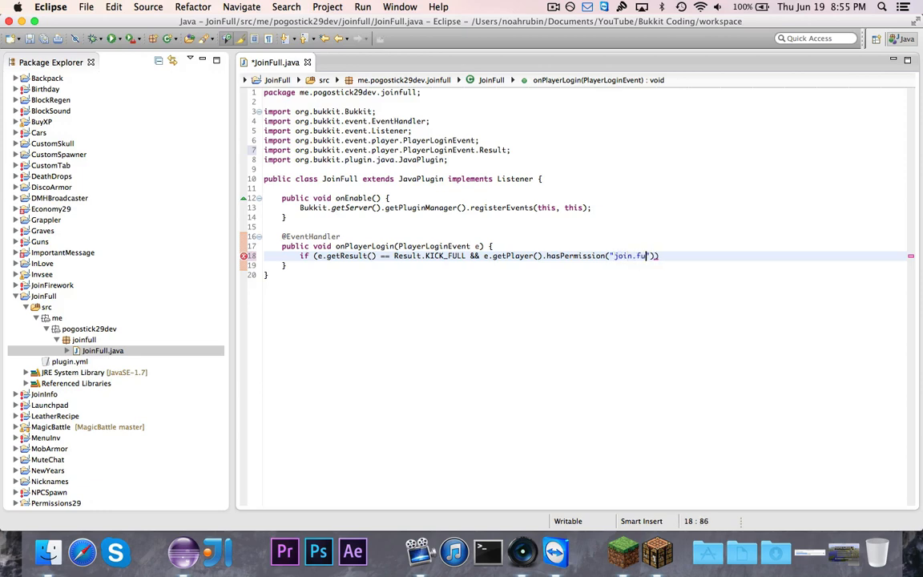
pyautogui.press('Backspace')
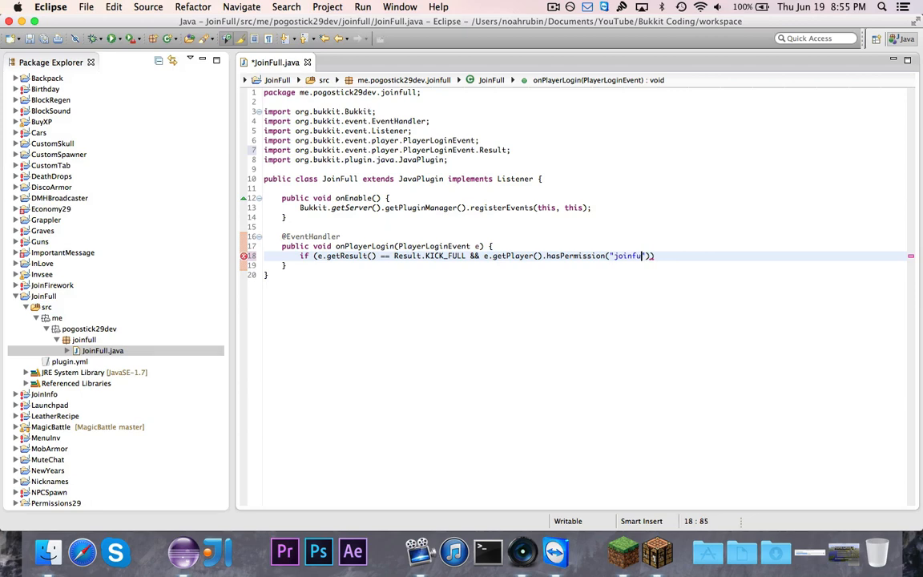
pyautogui.write('.user')
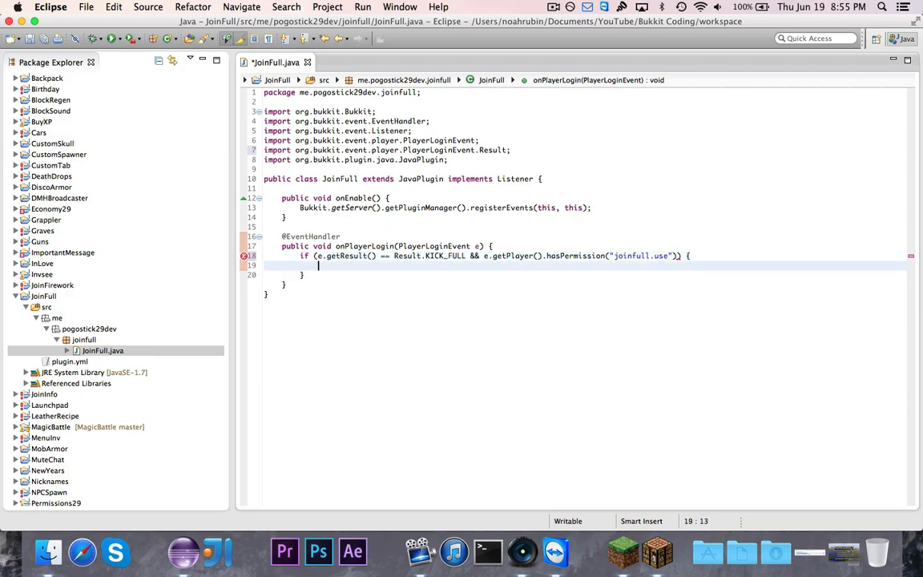
# - Call e.allow() inside the if block so permitted players bypass the full server
pyautogui.write('e.allow();')
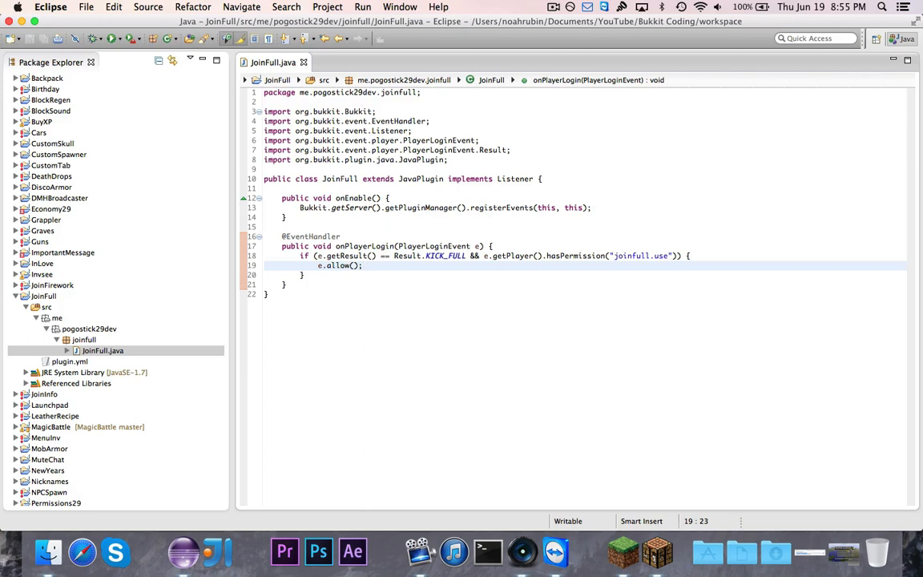
pyautogui.write('e.')
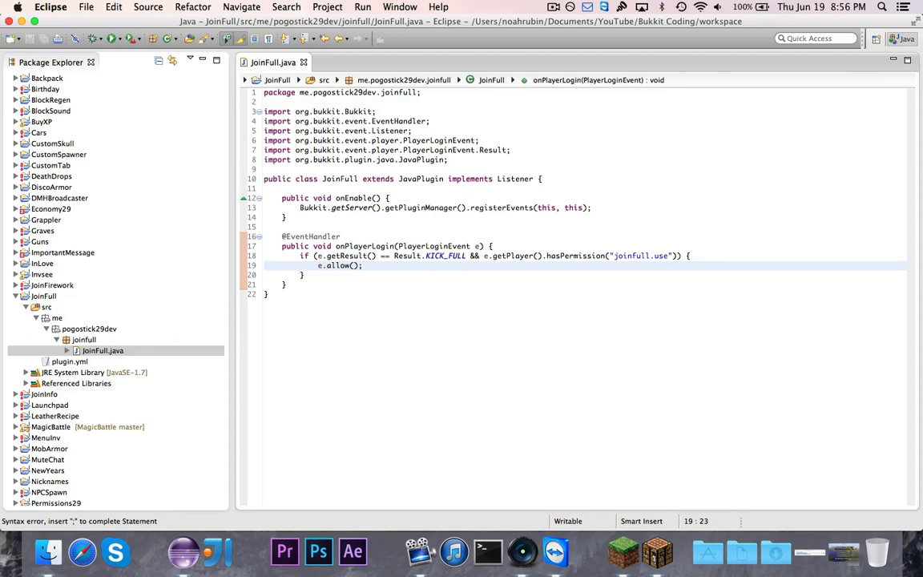
pyautogui.click(361, 266)
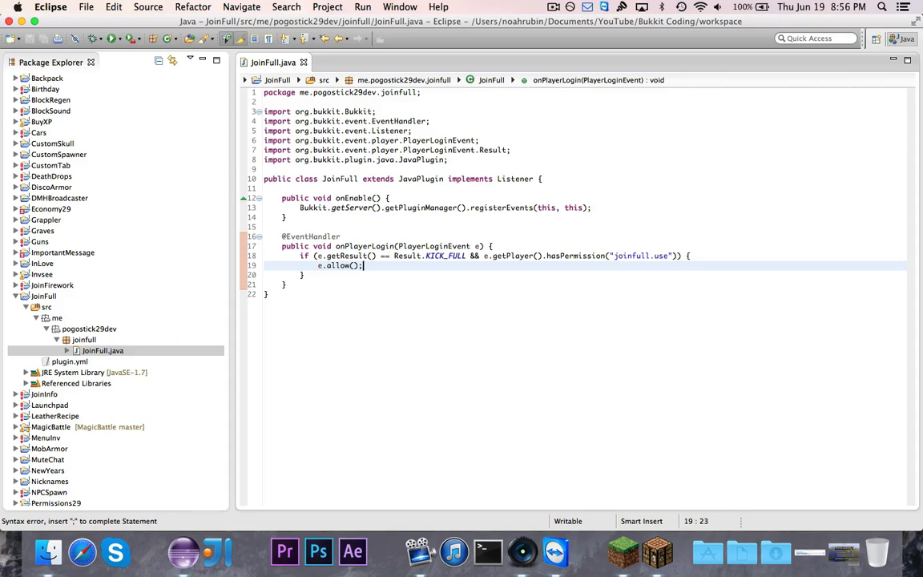